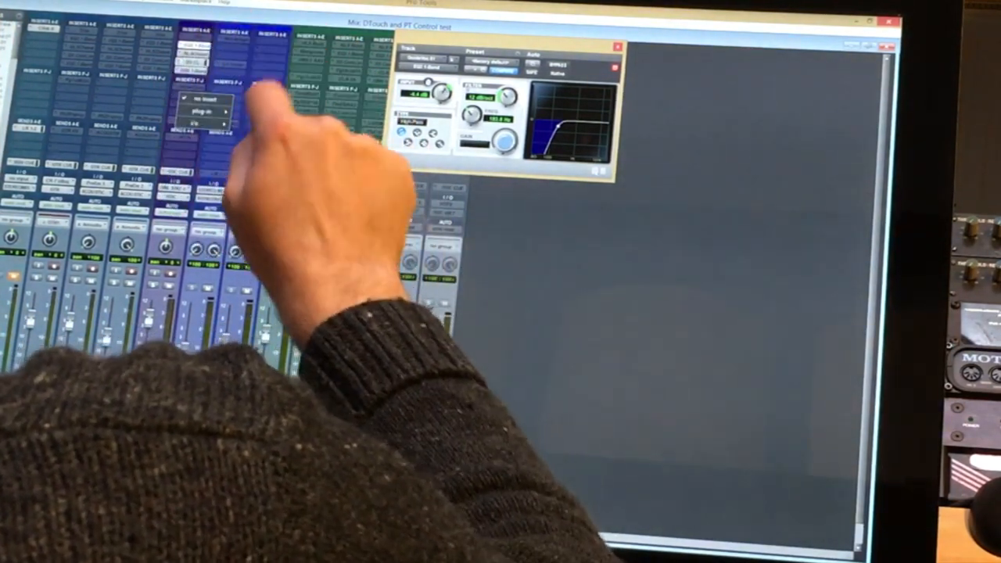
# - Load the CLA-76 compressor into an insert slot on the mixer channel
pyautogui.click(206, 109)
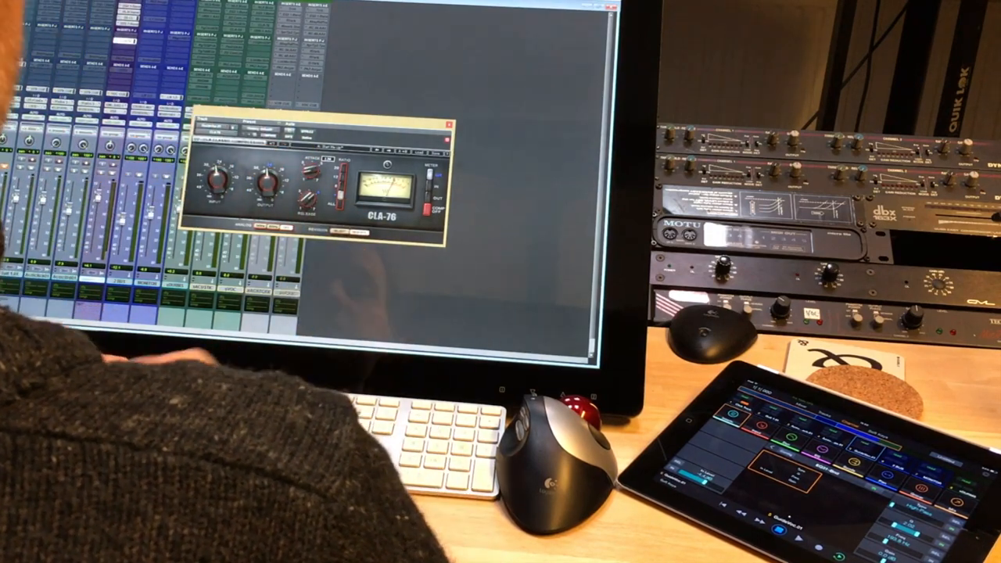
pyautogui.click(448, 123)
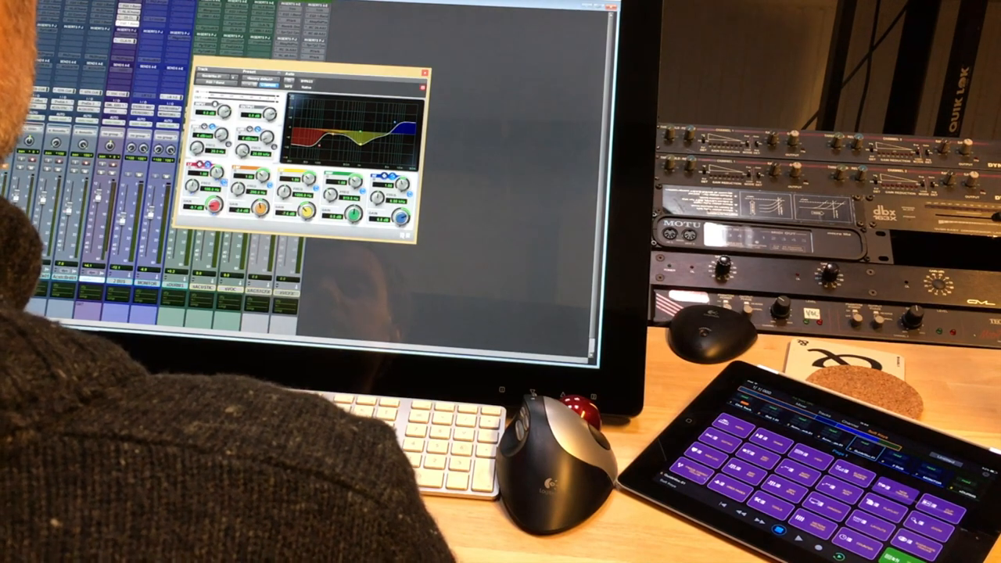
# - Show the Soft Keys page of purple command buttons in Pro Tools Control
pyautogui.click(422, 72)
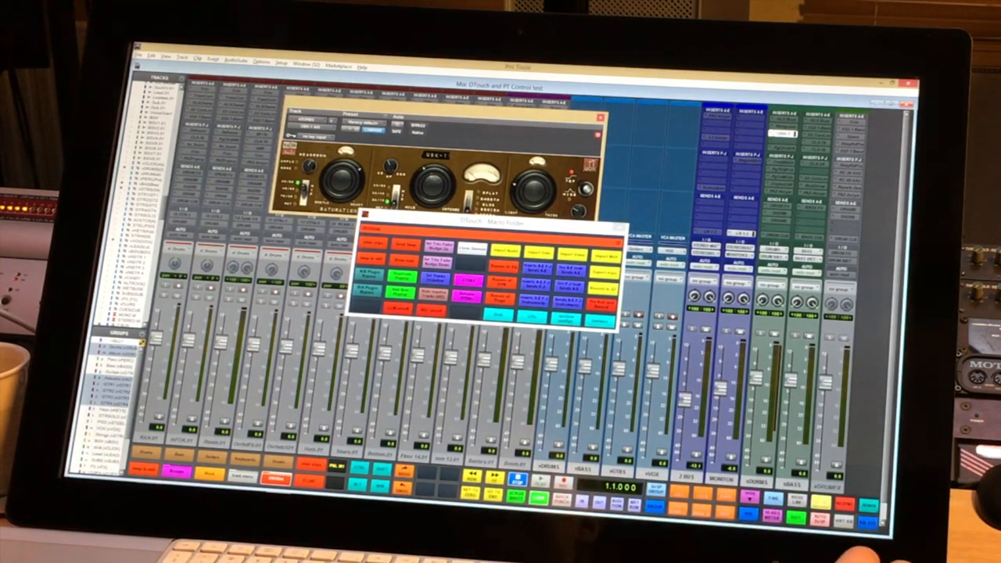
pyautogui.click(141, 56)
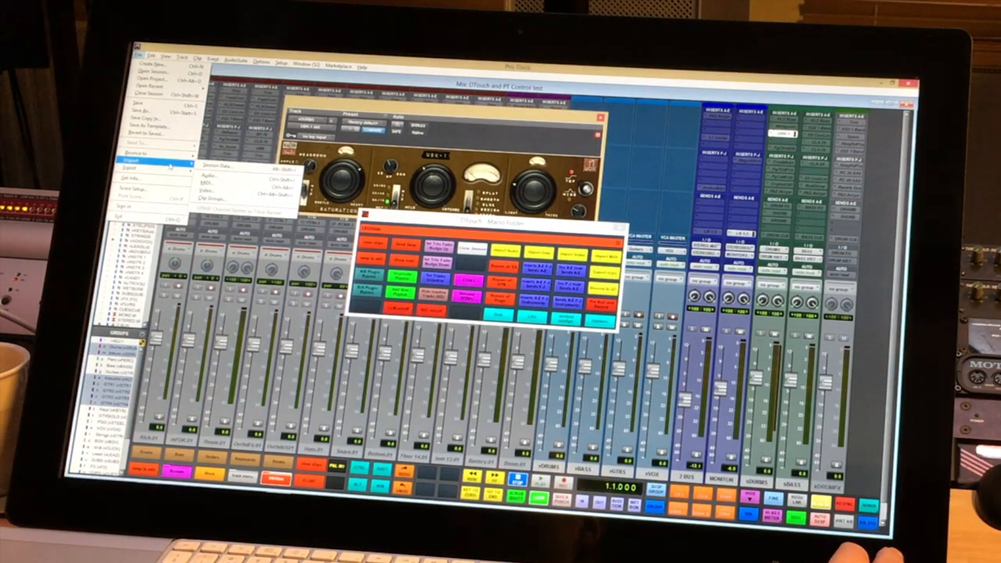
pyautogui.click(259, 61)
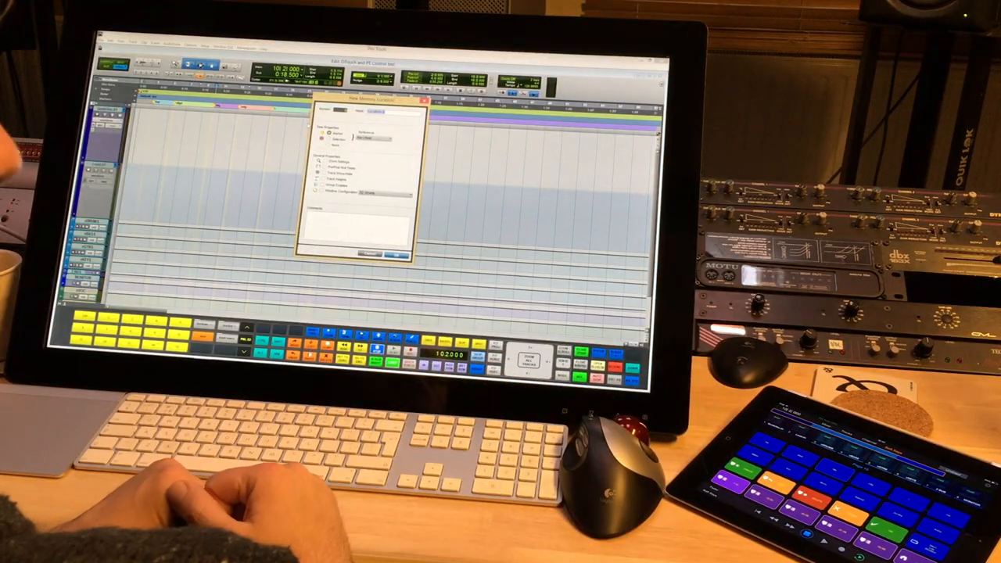
pyautogui.click(369, 253)
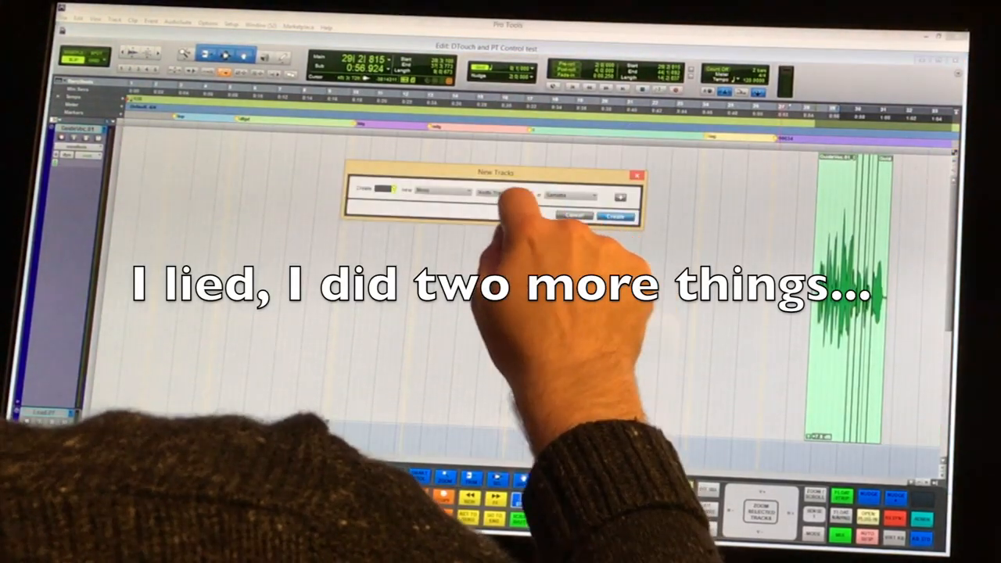
# - Show the track-type list (Audio Track, Aux Input, etc.) in the New Tracks dialog
pyautogui.click(532, 194)
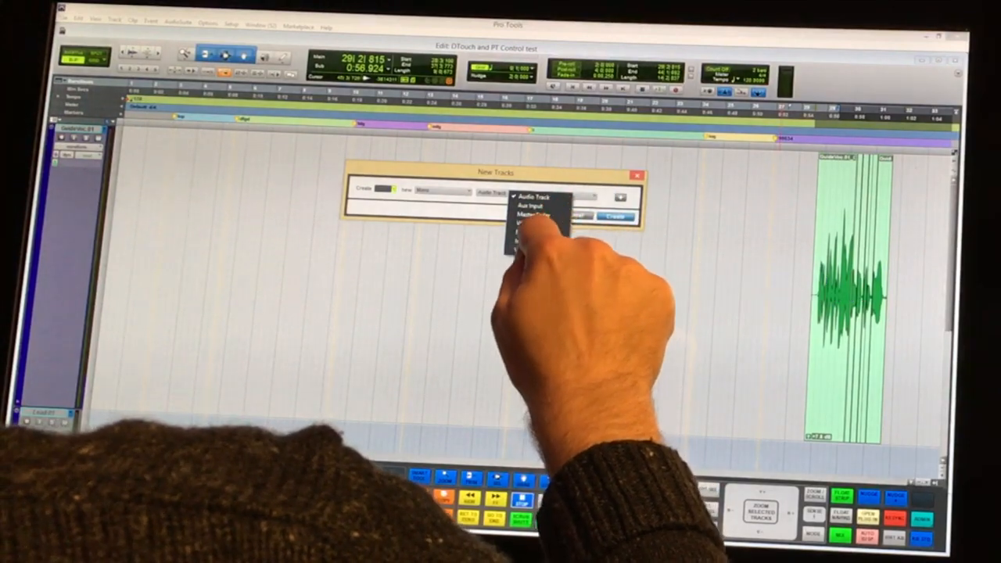